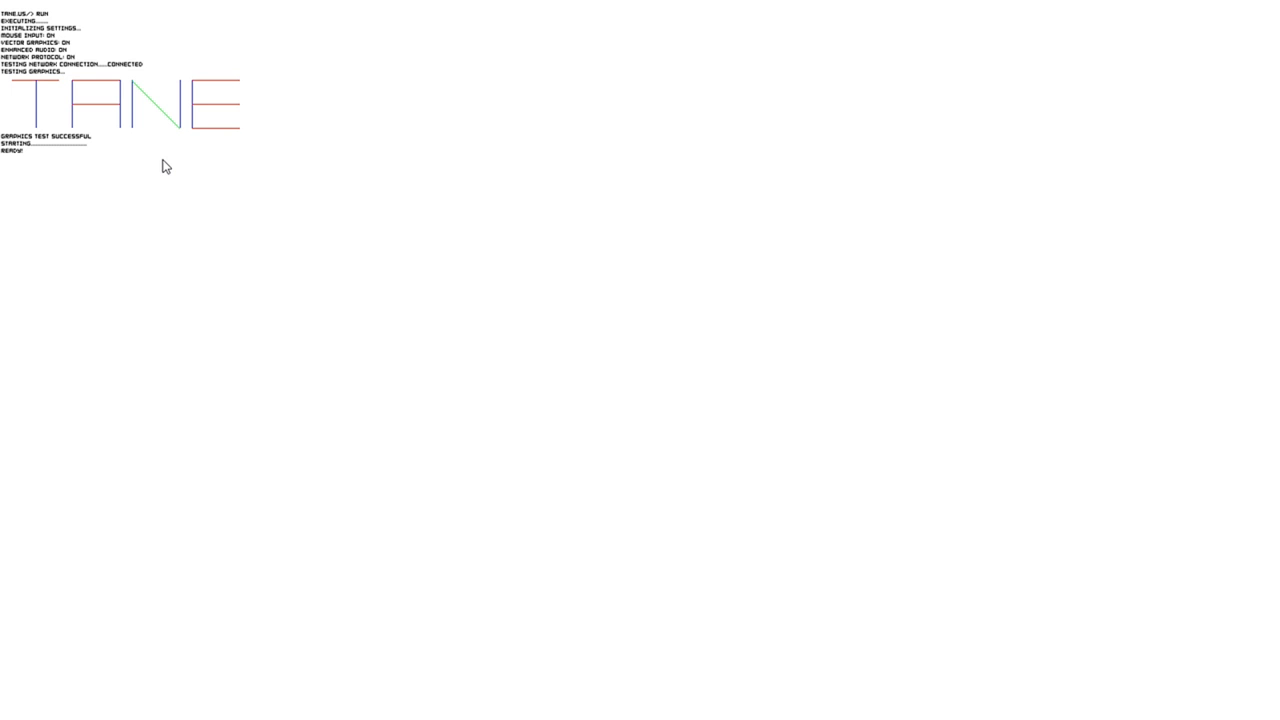
mouse_move(108, 176)
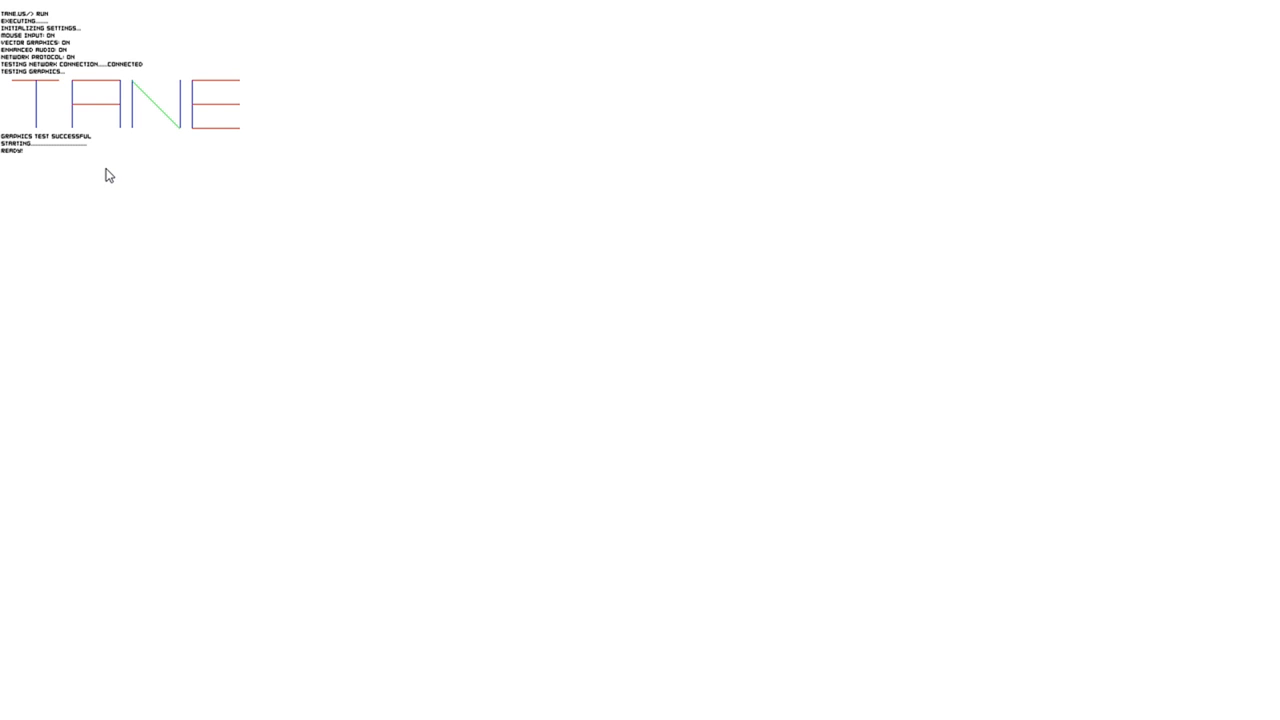
mouse_move(16, 160)
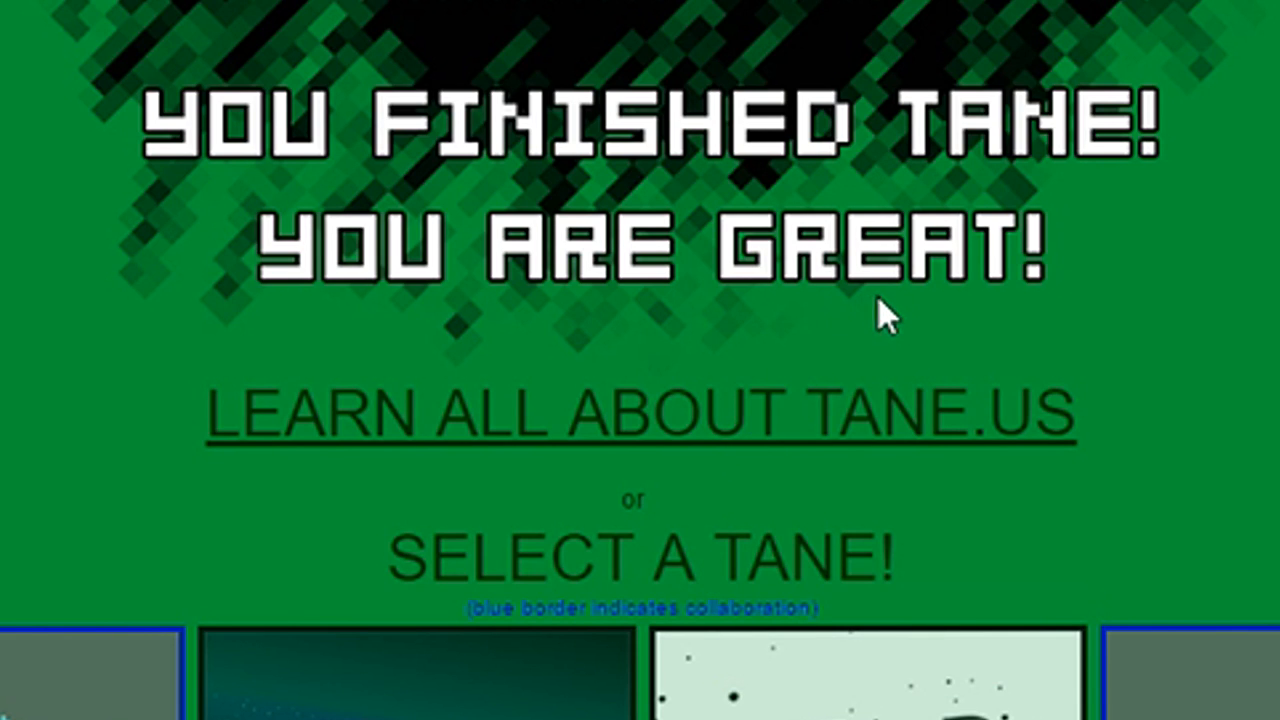
- Scroll down the finished page to reveal the SELECT A TANE! thumbnail grid
scroll("down", 3)
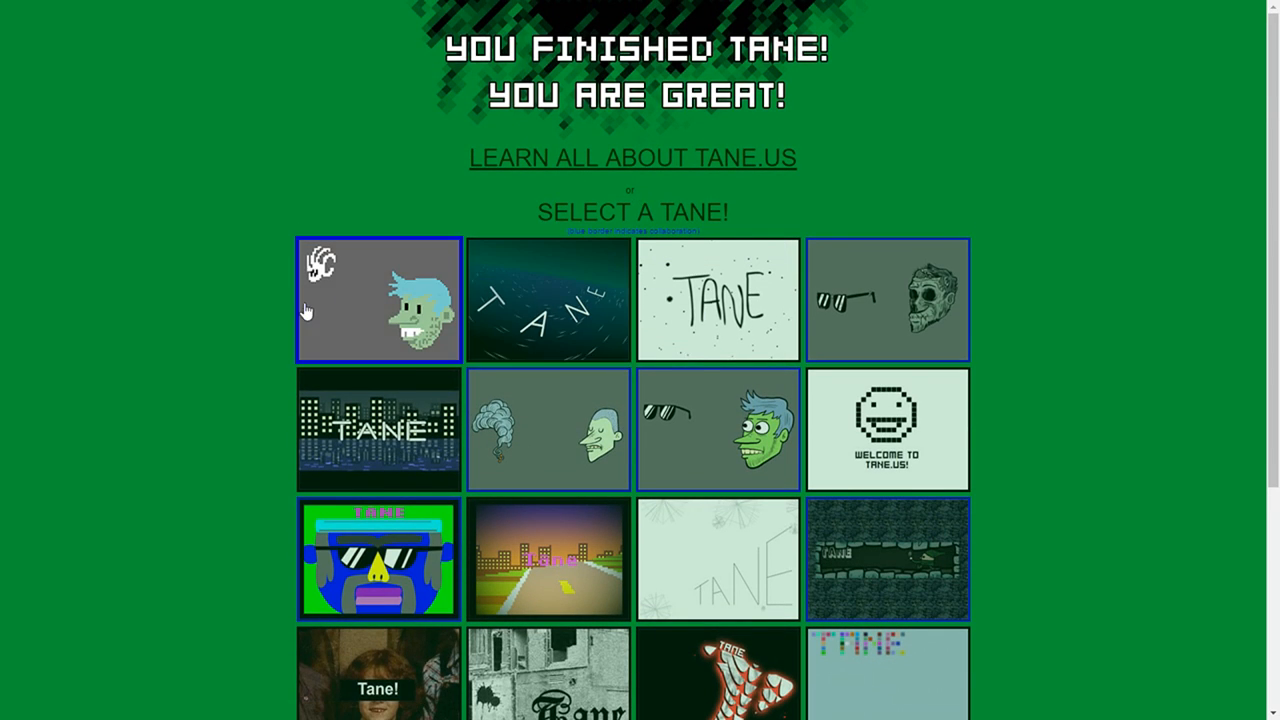
- Show the info popup for the blue-haired glasses-face tane with its date, music credit and story
left_click(378, 300)
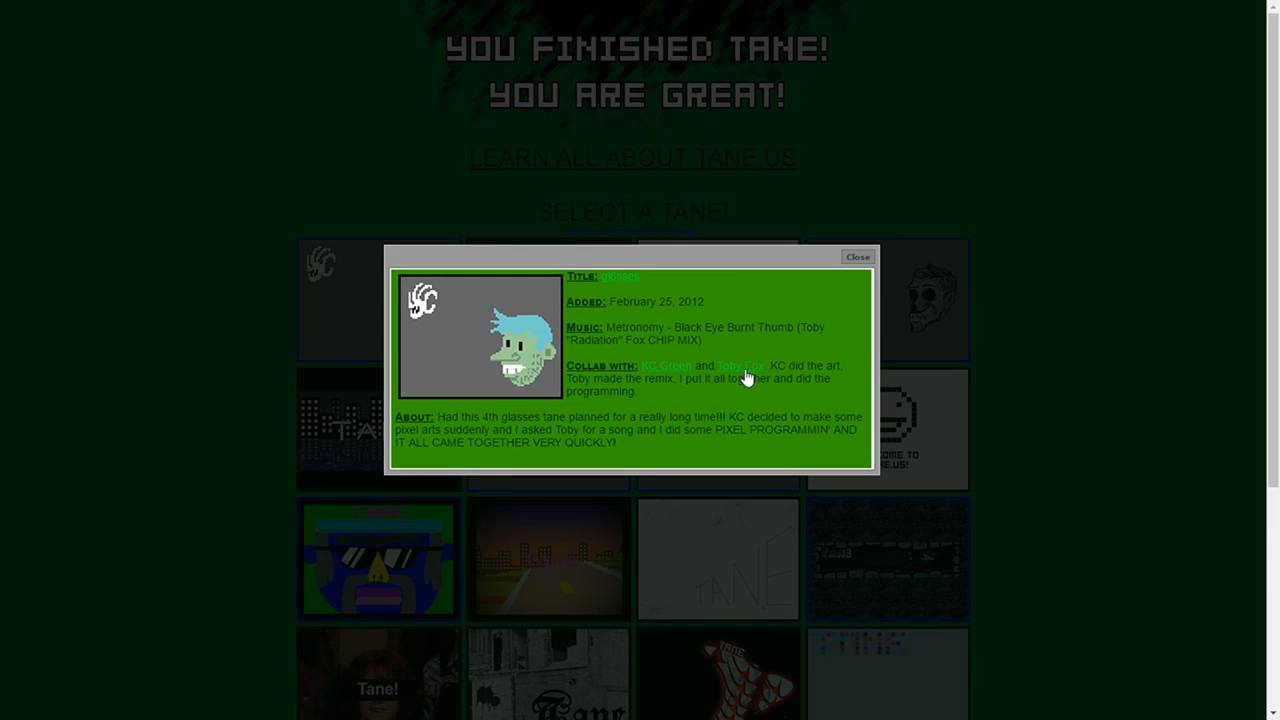
double_click(588, 340)
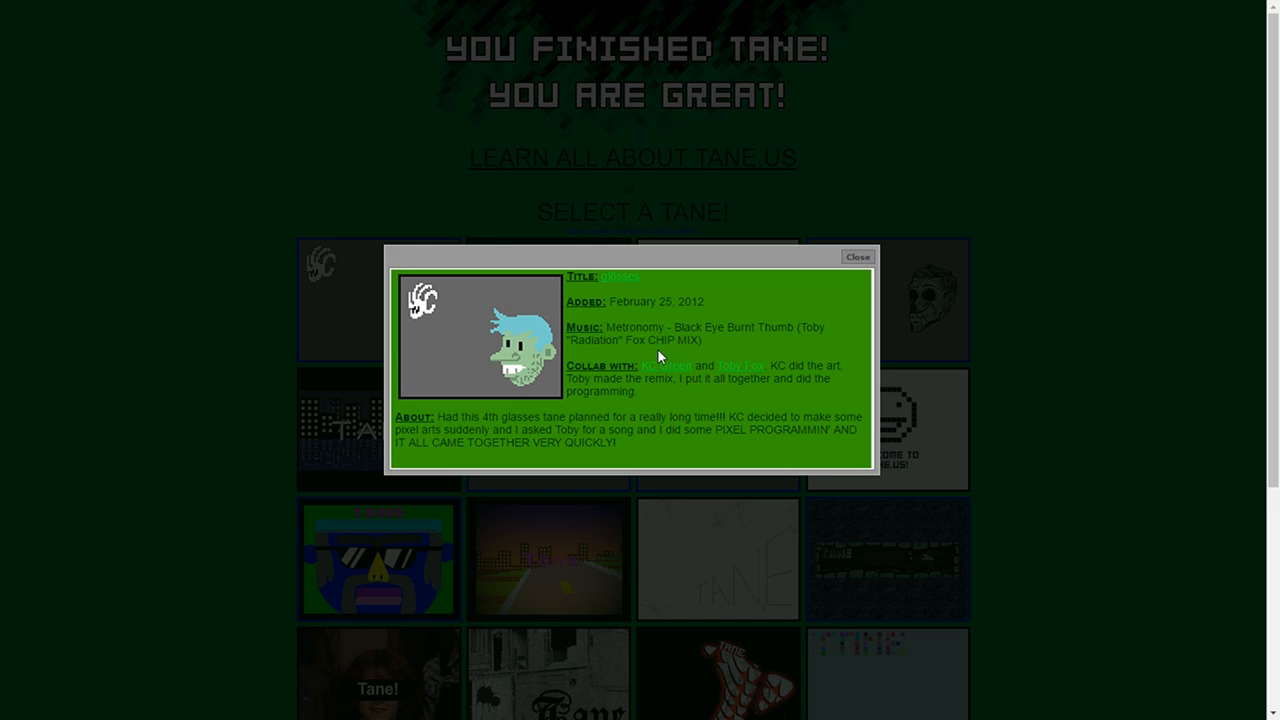
mouse_move(604, 296)
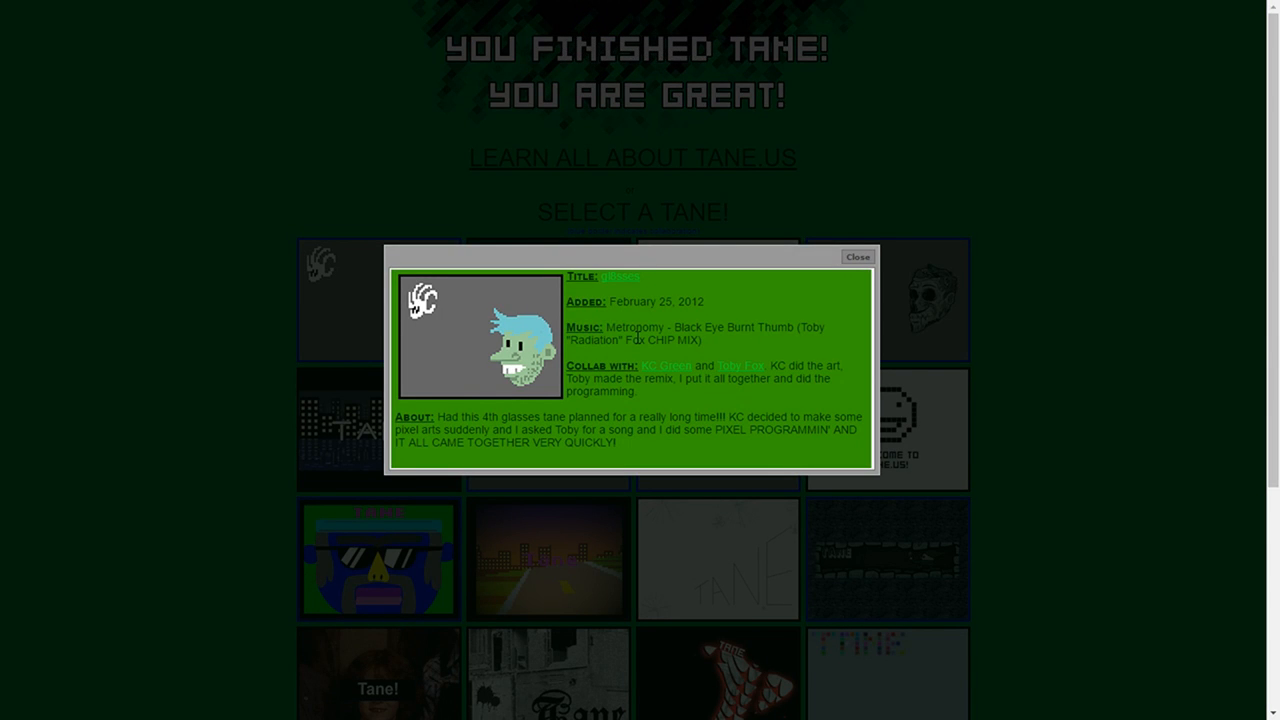
- Close the tane info popup to return to the full thumbnail gallery
left_click(856, 256)
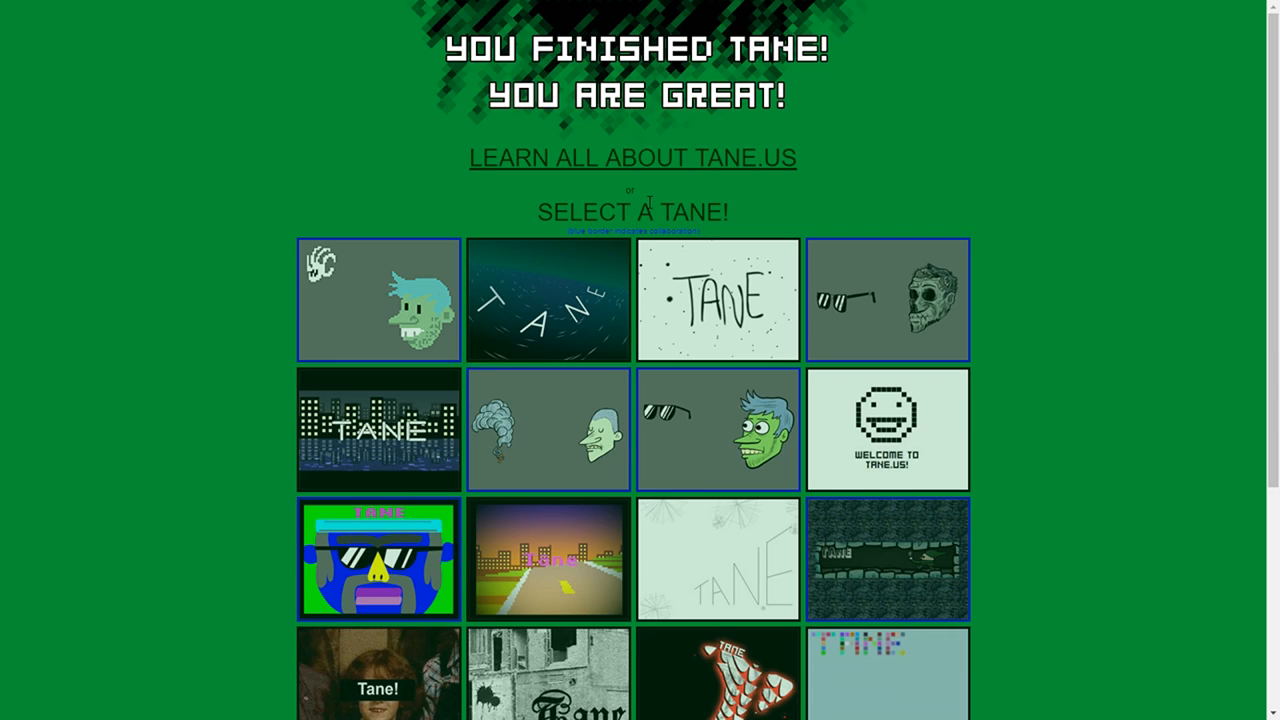
- Scroll further down to reveal the lower rows of tane thumbnails near the bottom
scroll("down", 3)
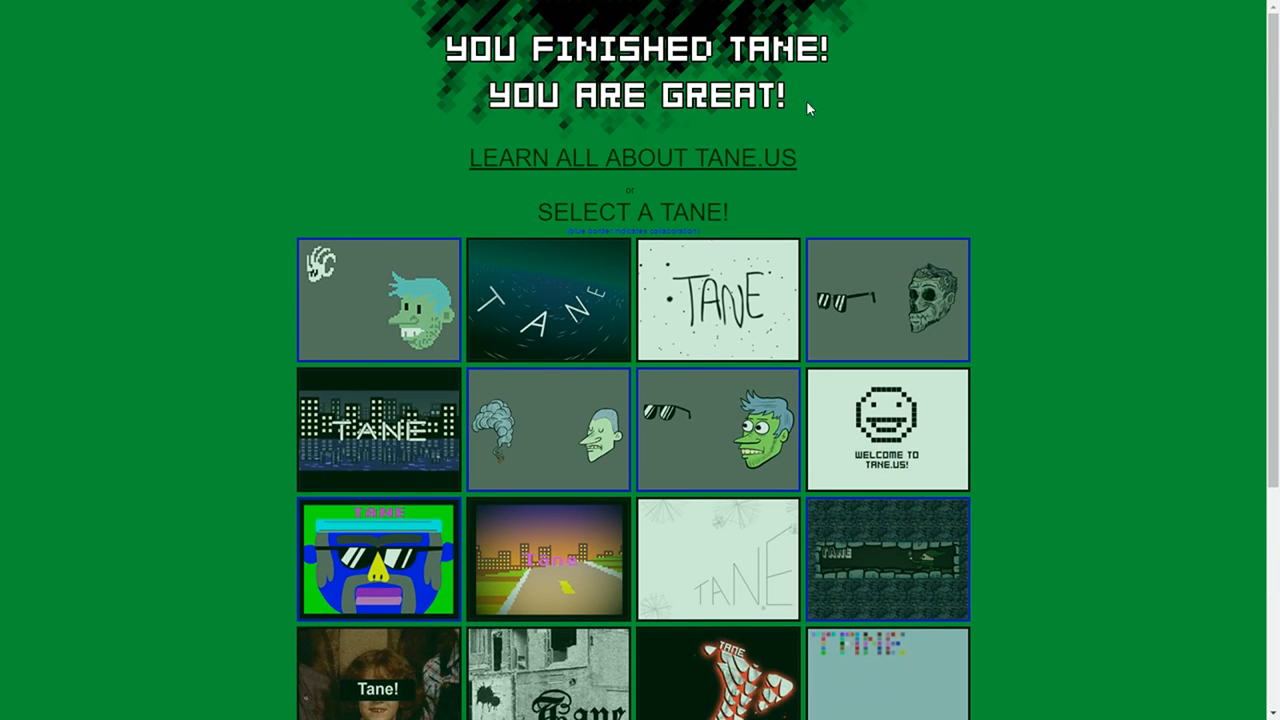
mouse_move(796, 132)
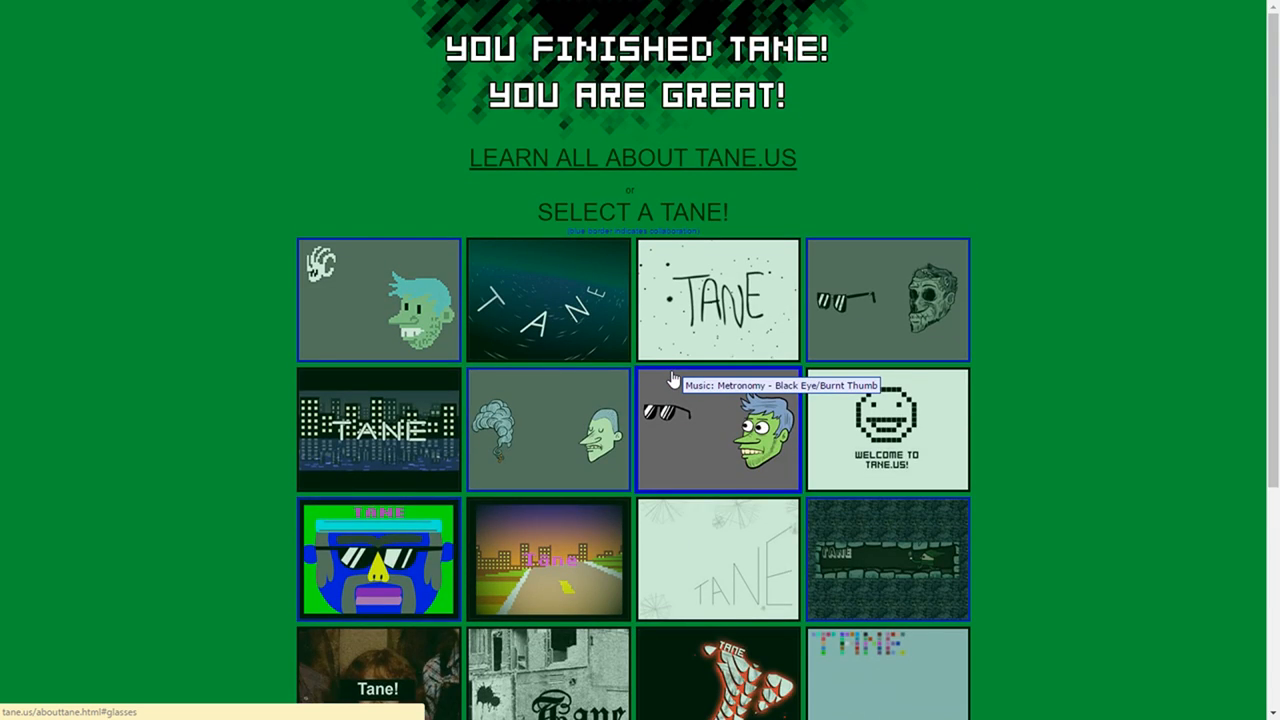
mouse_move(730, 320)
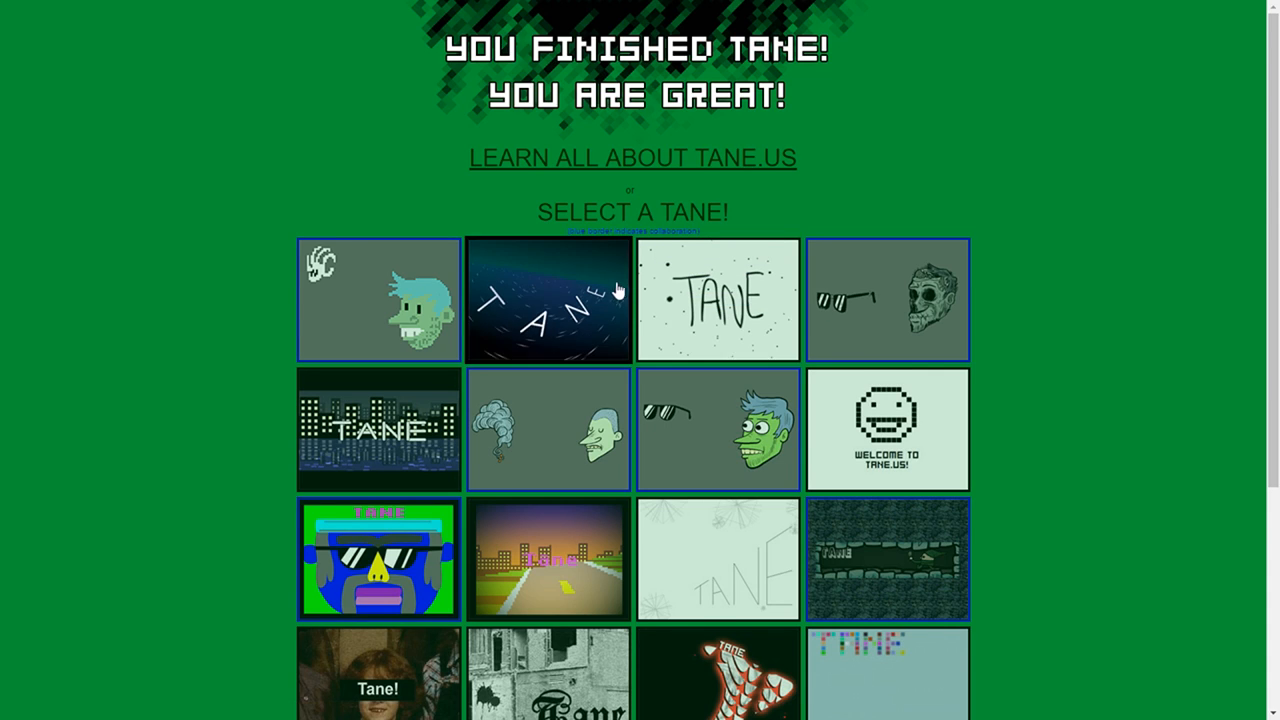
scroll("down", 3)
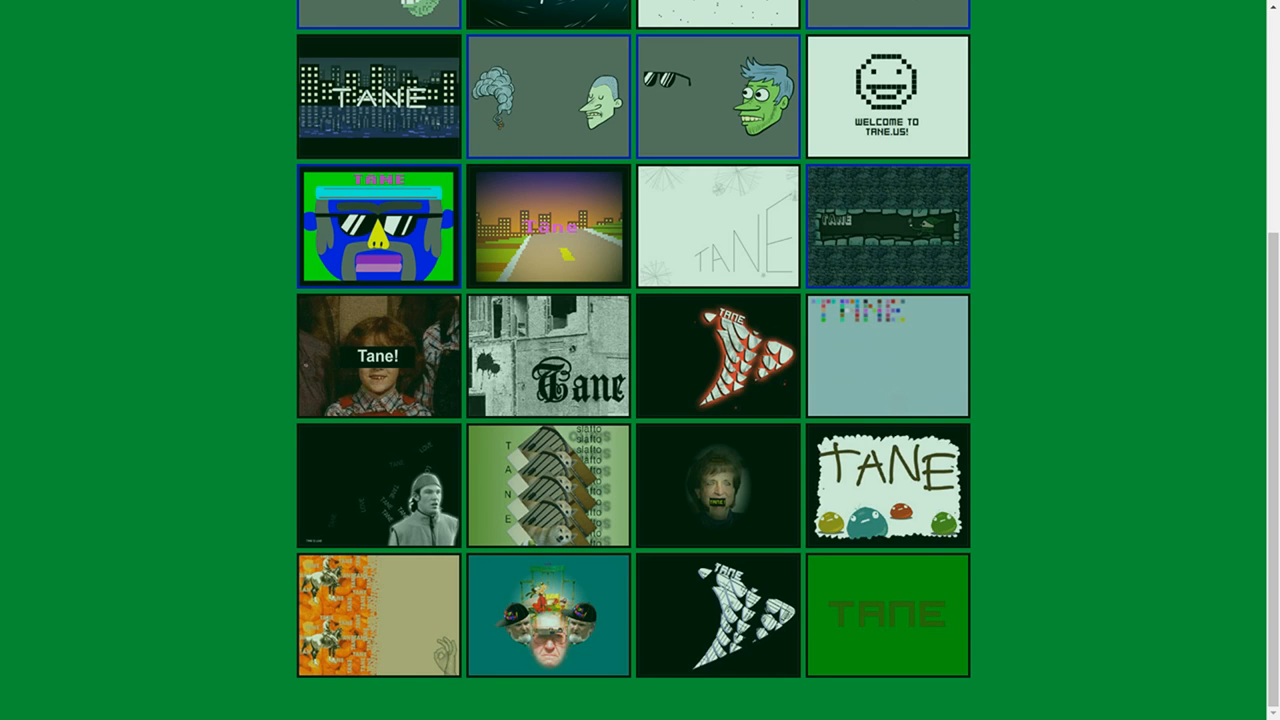